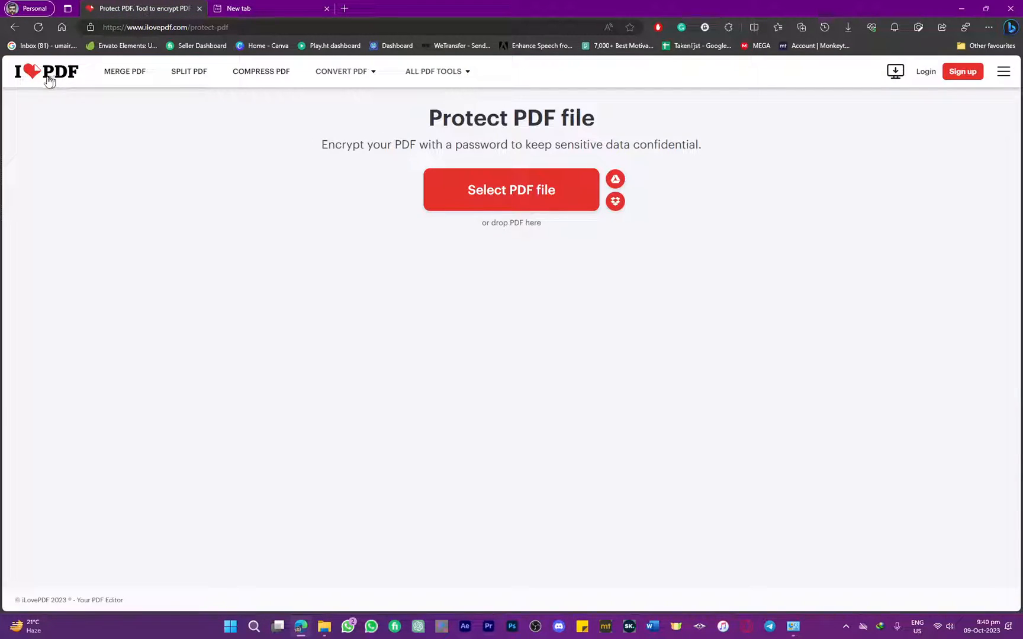
{"action": "mouse_move", "coordinate": [52, 80]}
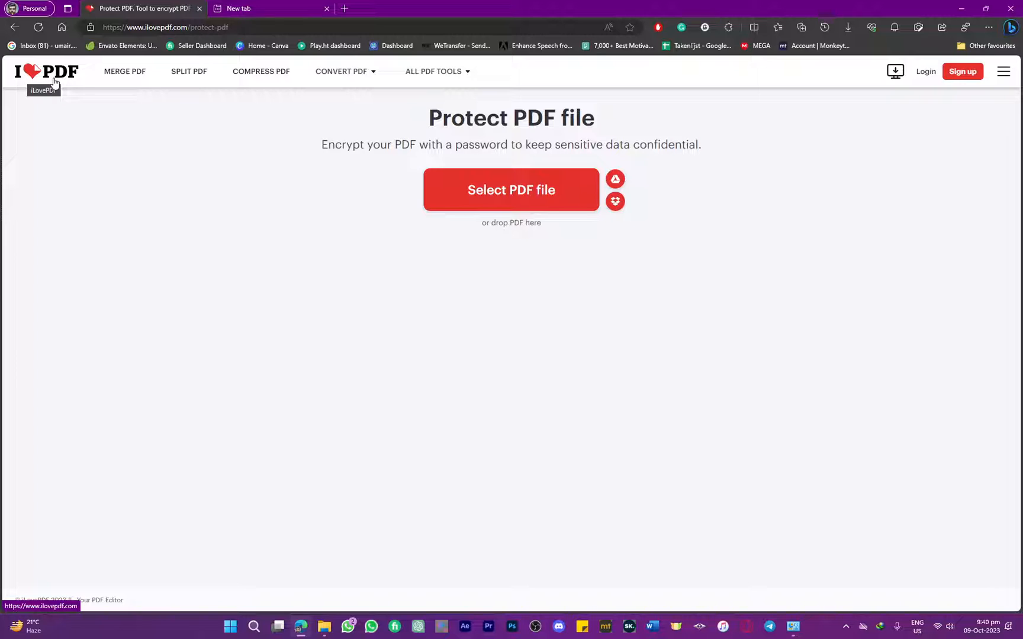
{"action": "mouse_move", "coordinate": [381, 160]}
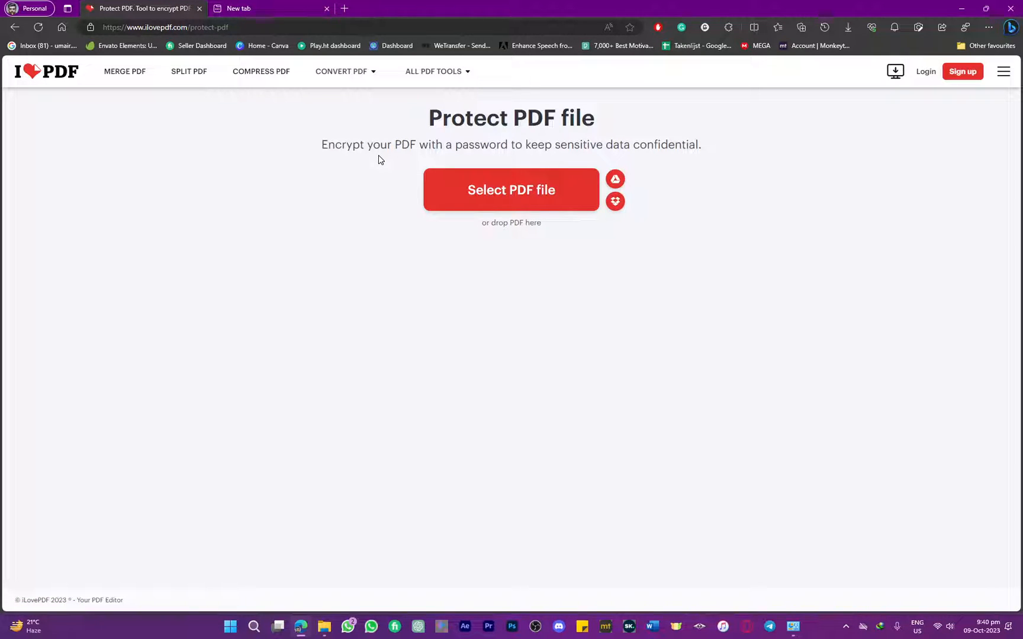
{"action": "mouse_move", "coordinate": [394, 73]}
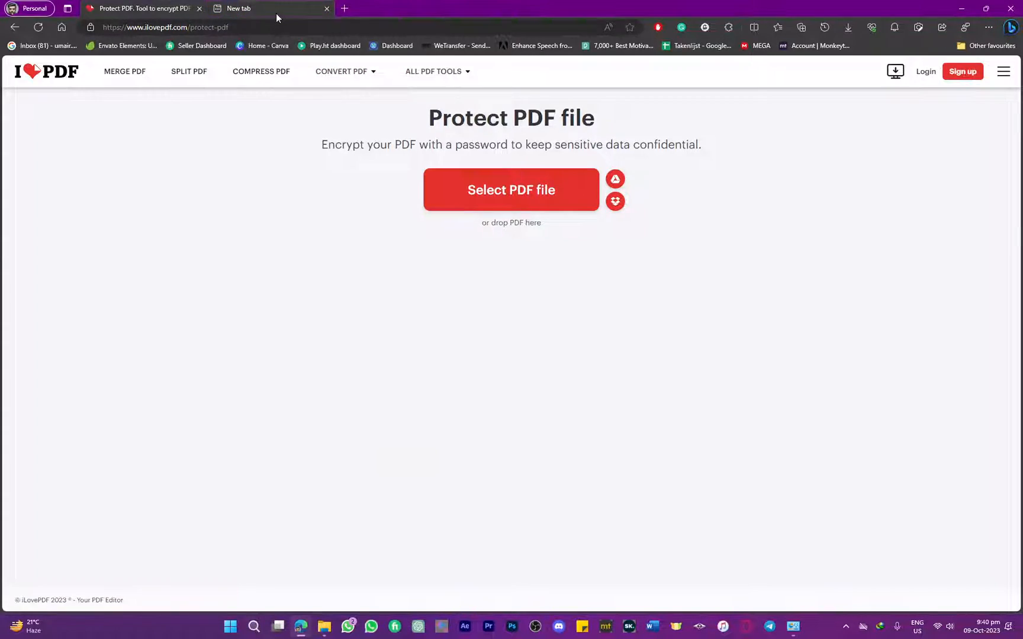
- In the second tab, reach iLovePDF's Protect PDF page from the Google result
{"action": "left_click", "coordinate": [263, 8]}
{"action": "type", "text": "protect pdf ilovepds"}
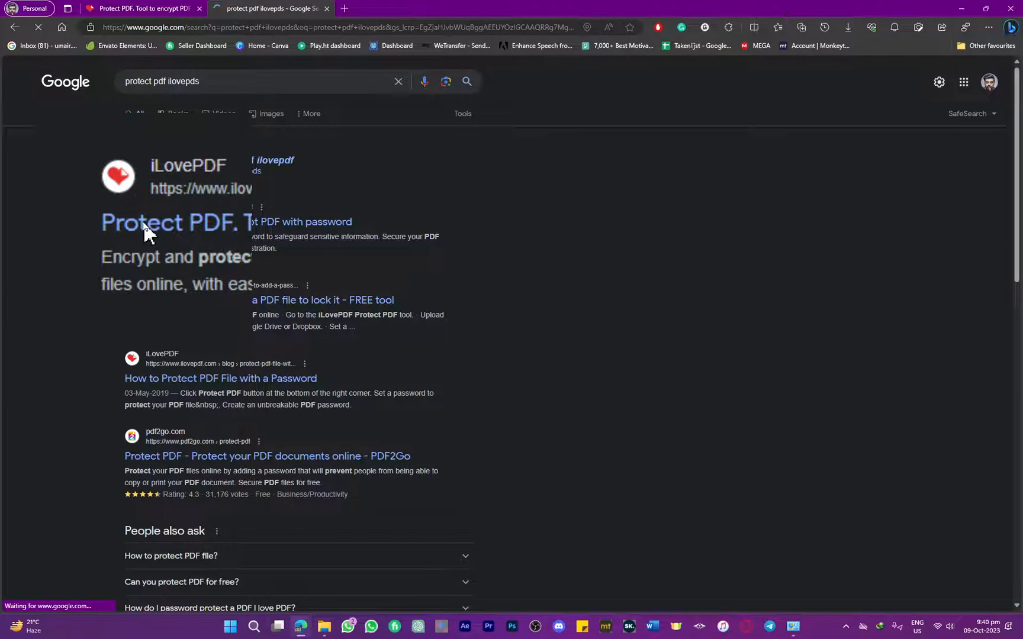
{"action": "left_click", "coordinate": [172, 222]}
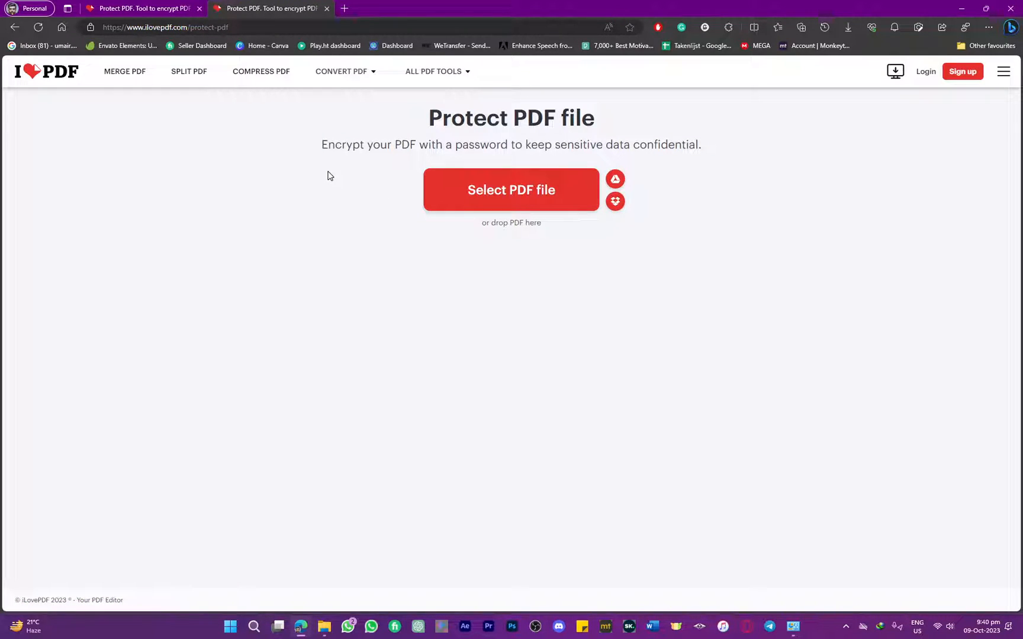
{"action": "mouse_move", "coordinate": [303, 177]}
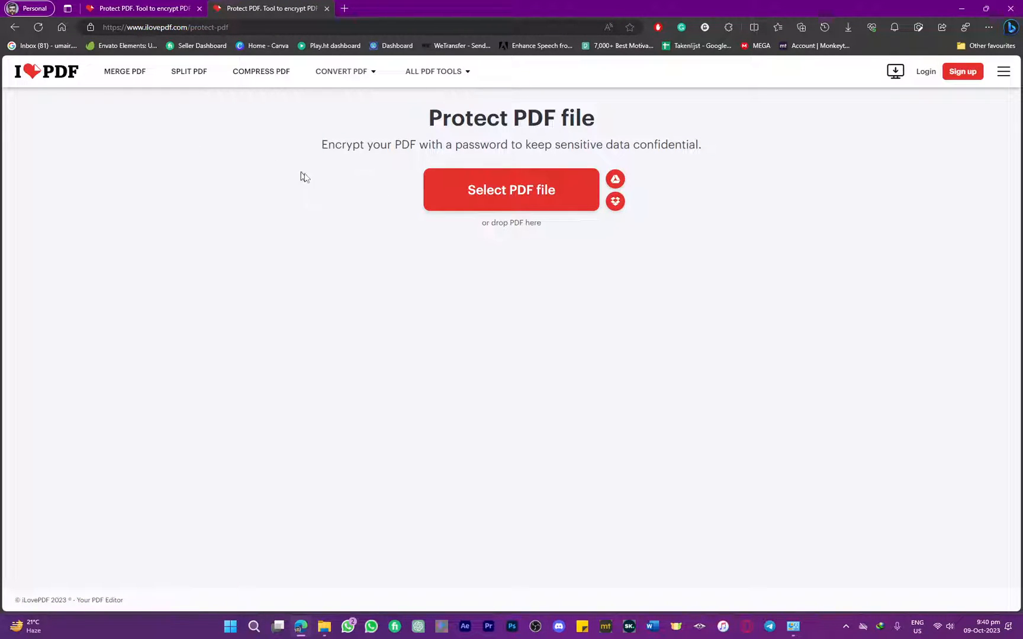
{"action": "mouse_move", "coordinate": [440, 199]}
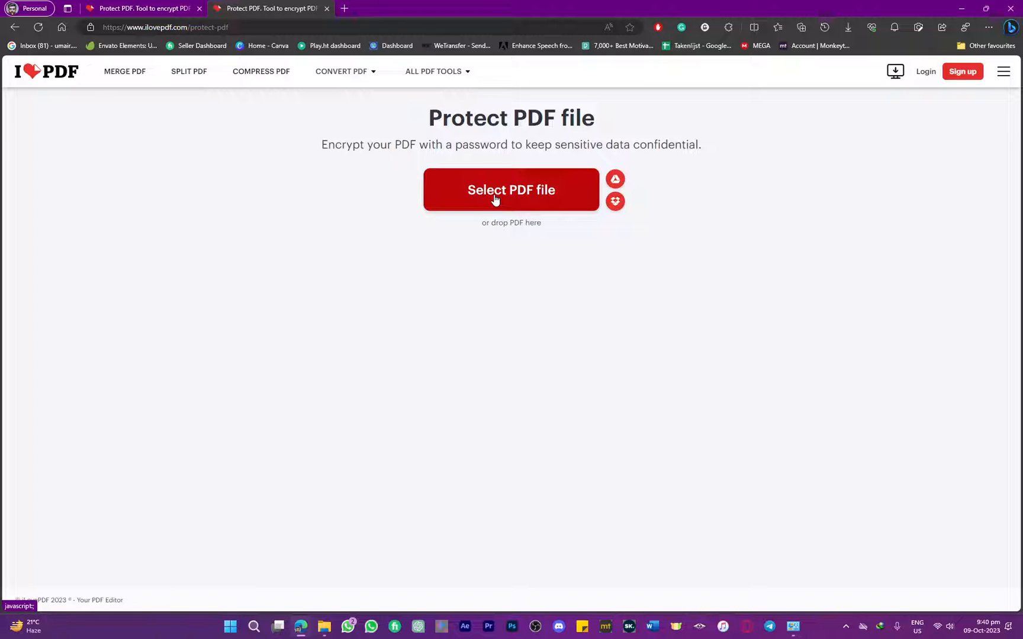
- Start selecting a PDF file to protect via the Select PDF file button
{"action": "left_click", "coordinate": [511, 190]}
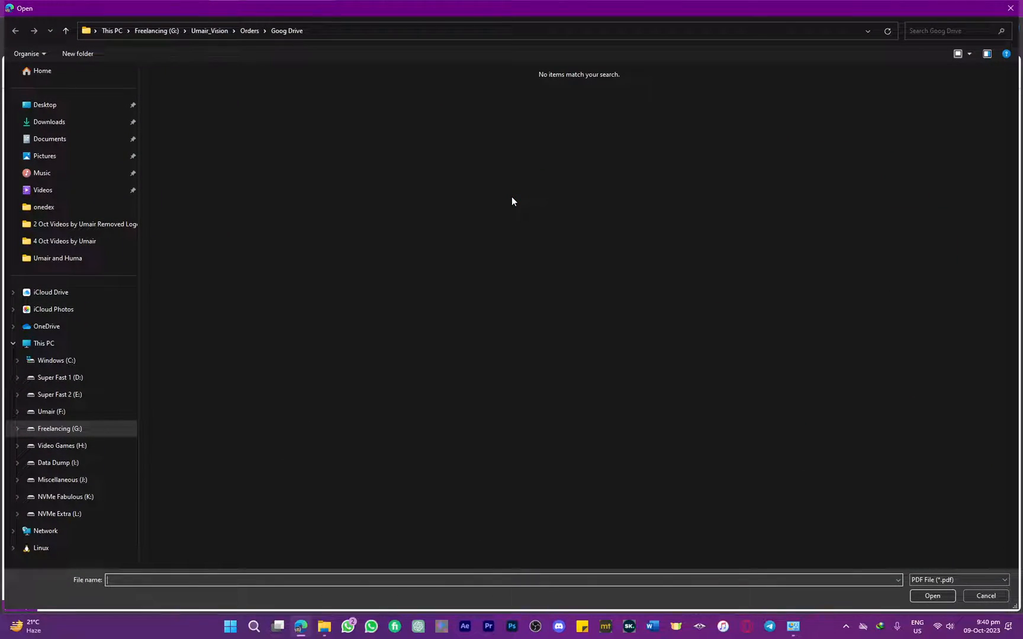
{"action": "mouse_move", "coordinate": [470, 205]}
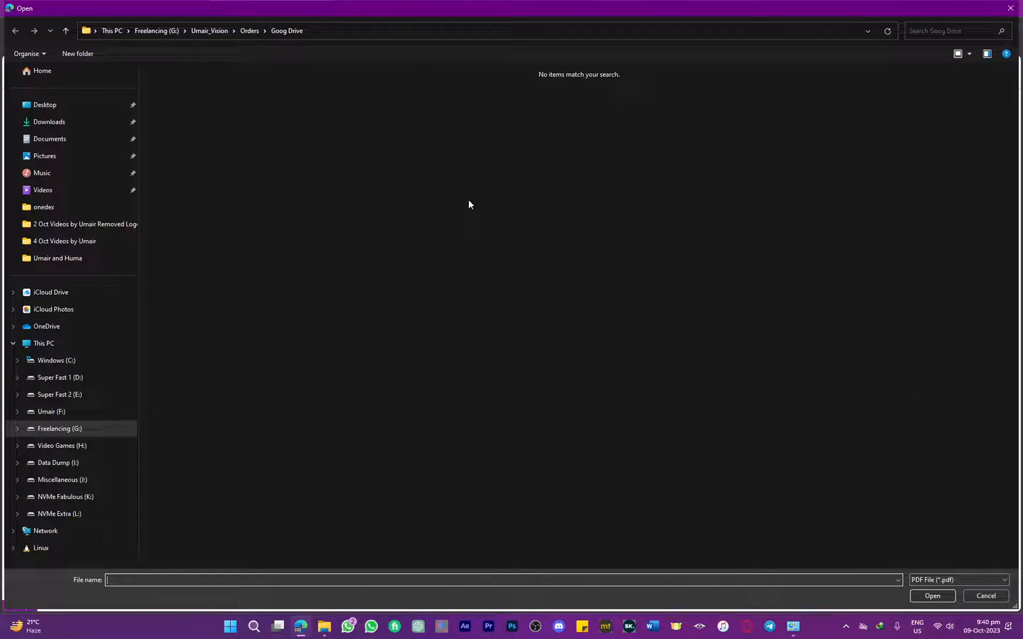
- Upload 'Brown Minimalist Girl And Boy Thank You Letter (1).pdf' from Downloads
{"action": "left_click", "coordinate": [48, 121]}
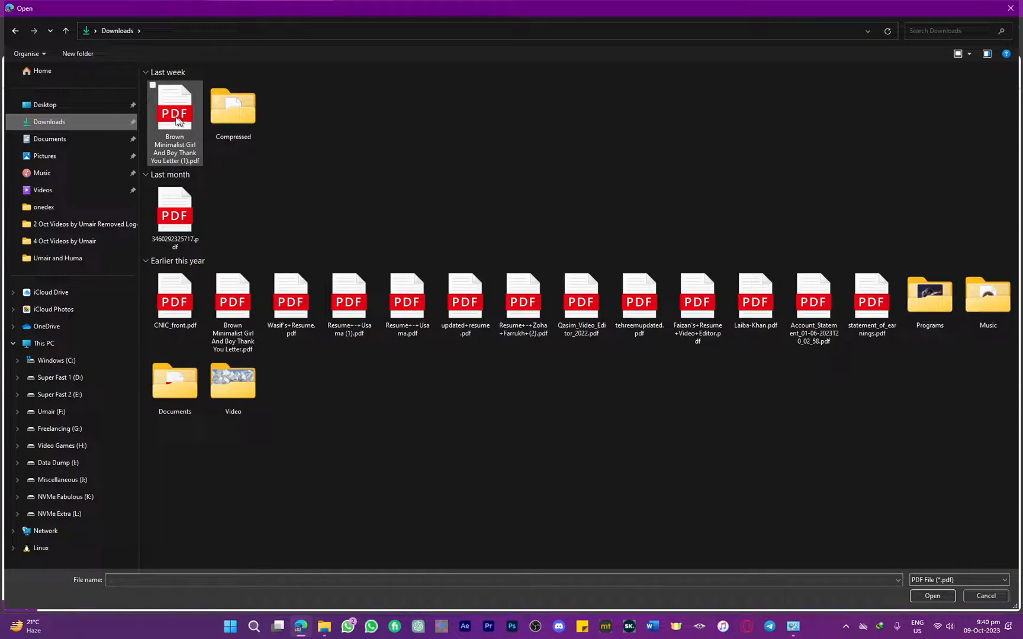
{"action": "left_click", "coordinate": [174, 113]}
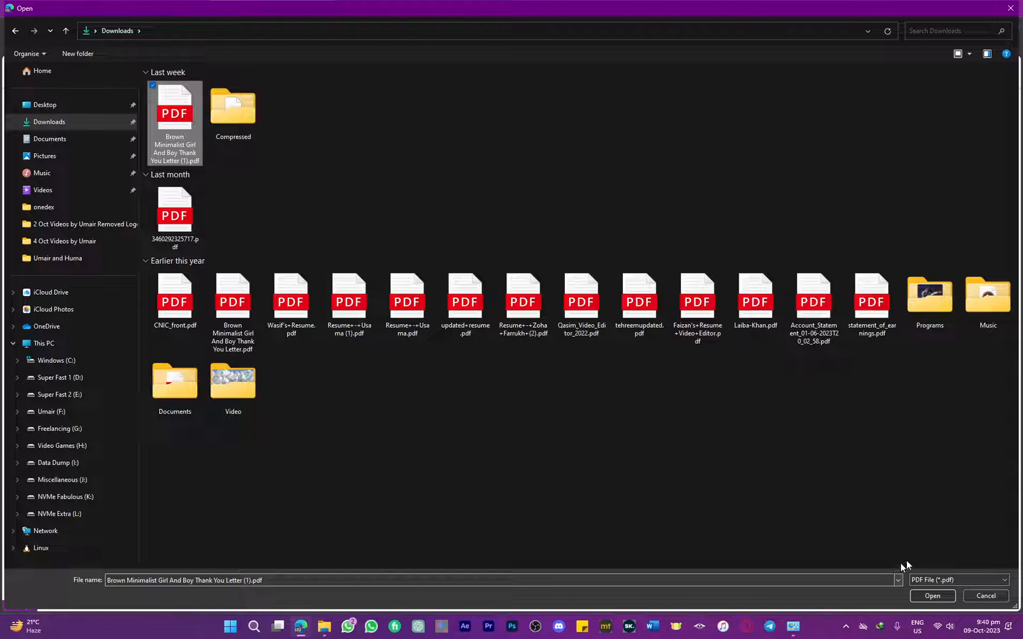
{"action": "left_click", "coordinate": [932, 595]}
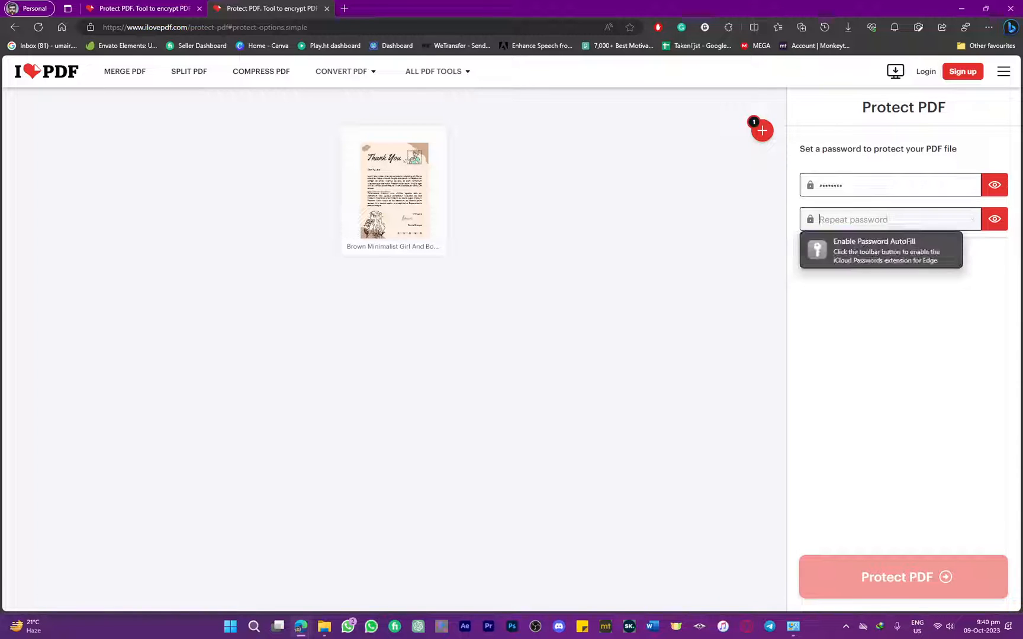
- Enter the password, protect the letter, and download the protected PDF
{"action": "type", "text": "••"}
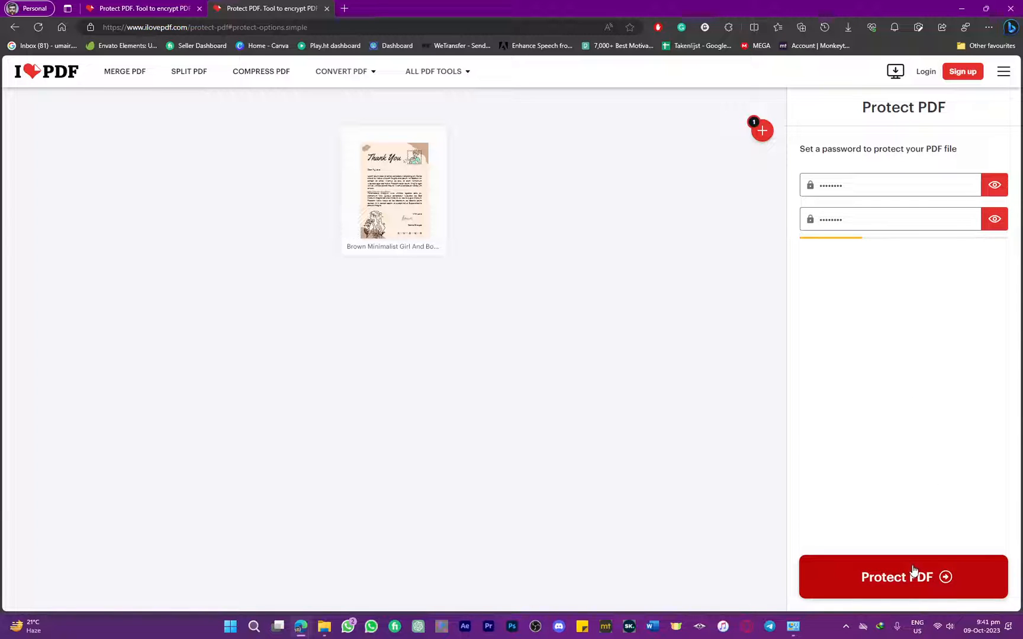
{"action": "left_click", "coordinate": [903, 576]}
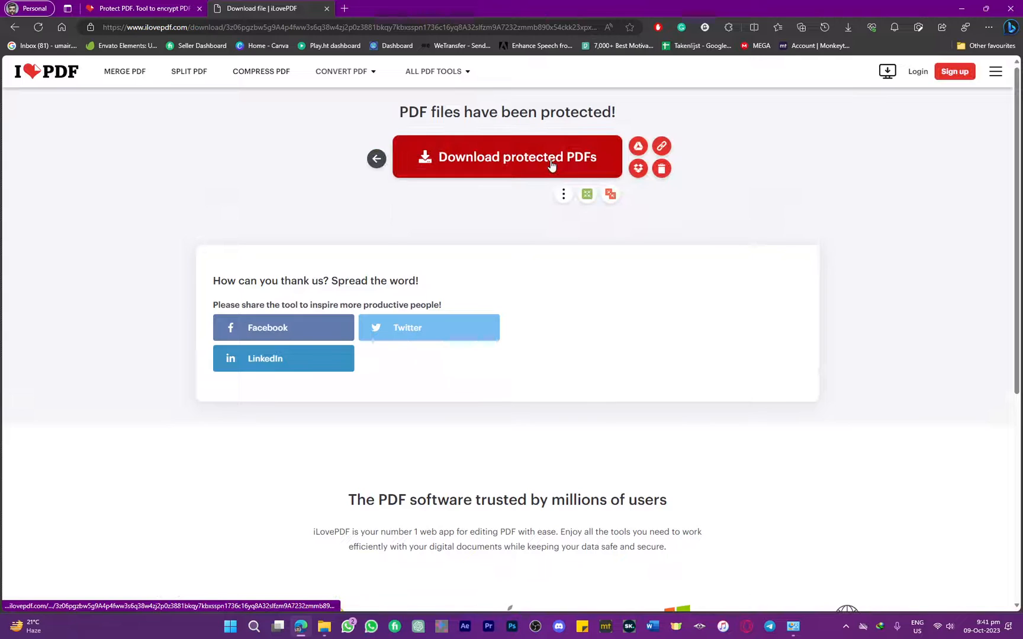
{"action": "left_click", "coordinate": [508, 157]}
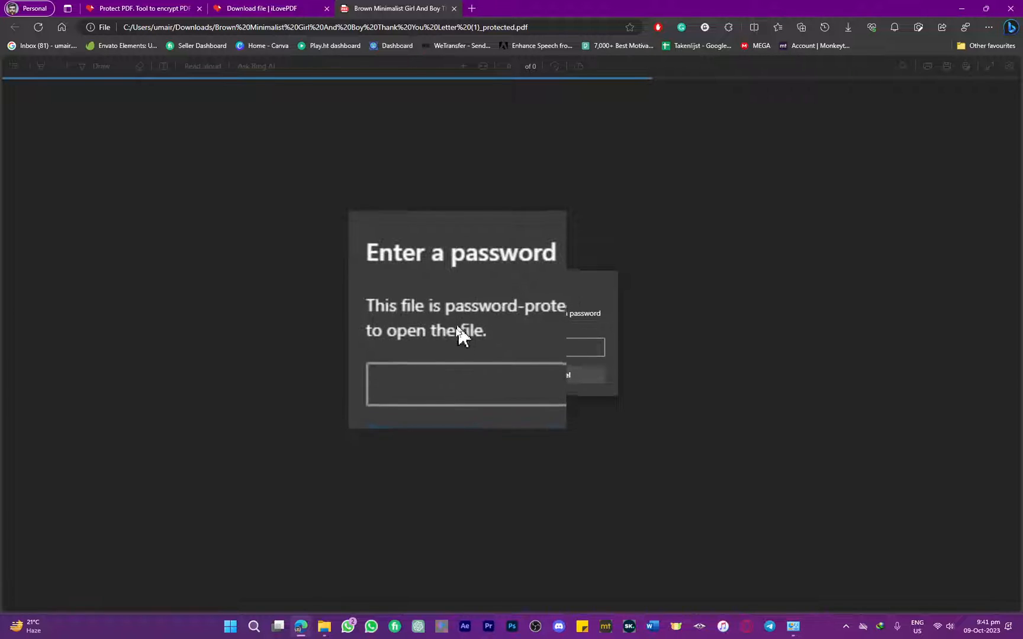
- Enter the password in Edge's prompt to open the protected letter
{"action": "type", "text": "•••"}
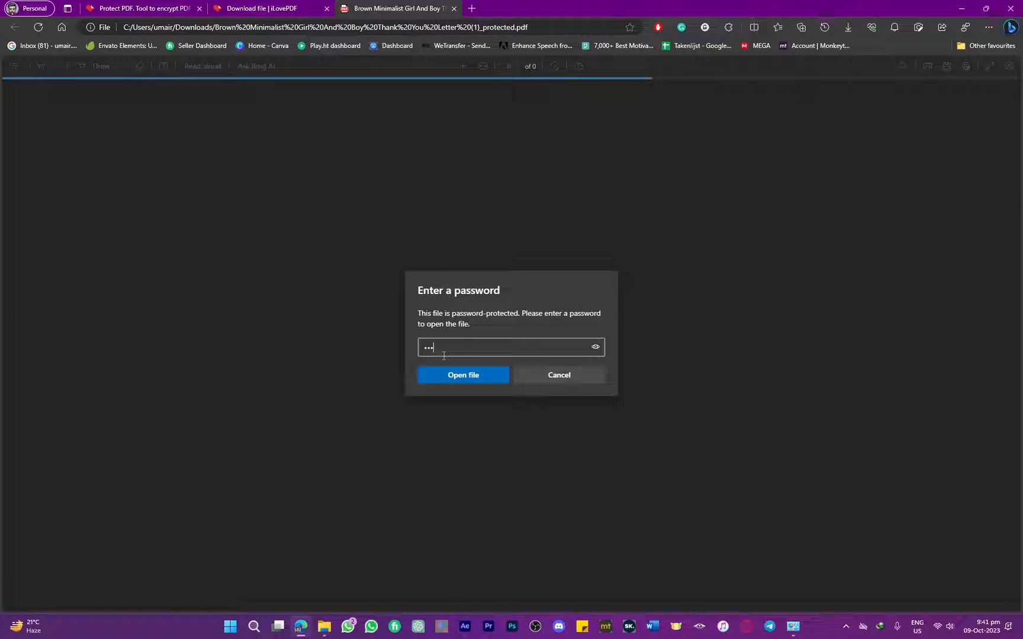
{"action": "left_click", "coordinate": [463, 374]}
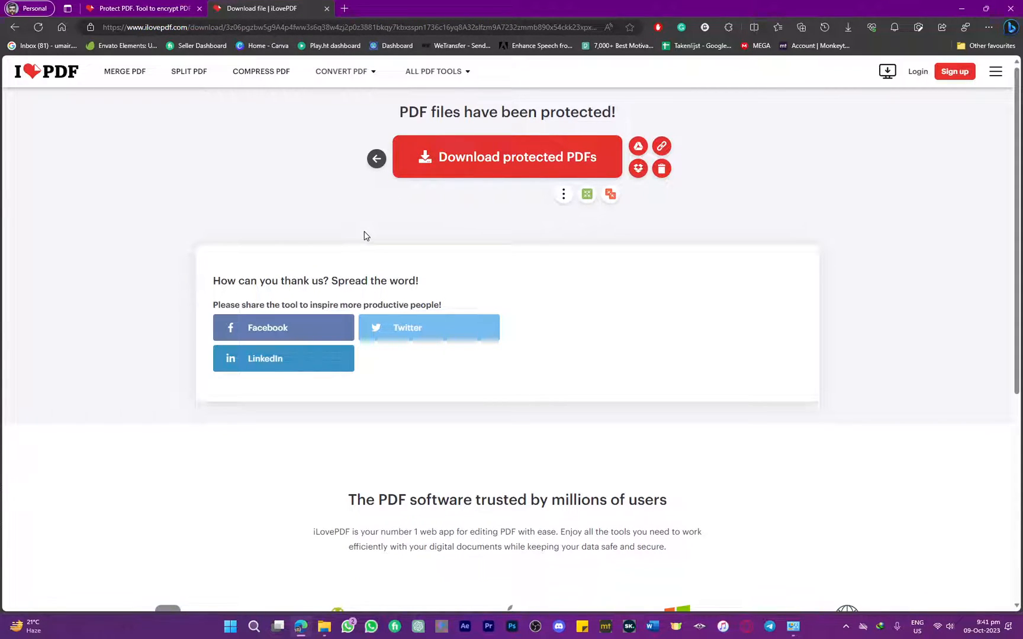
{"action": "mouse_move", "coordinate": [359, 191]}
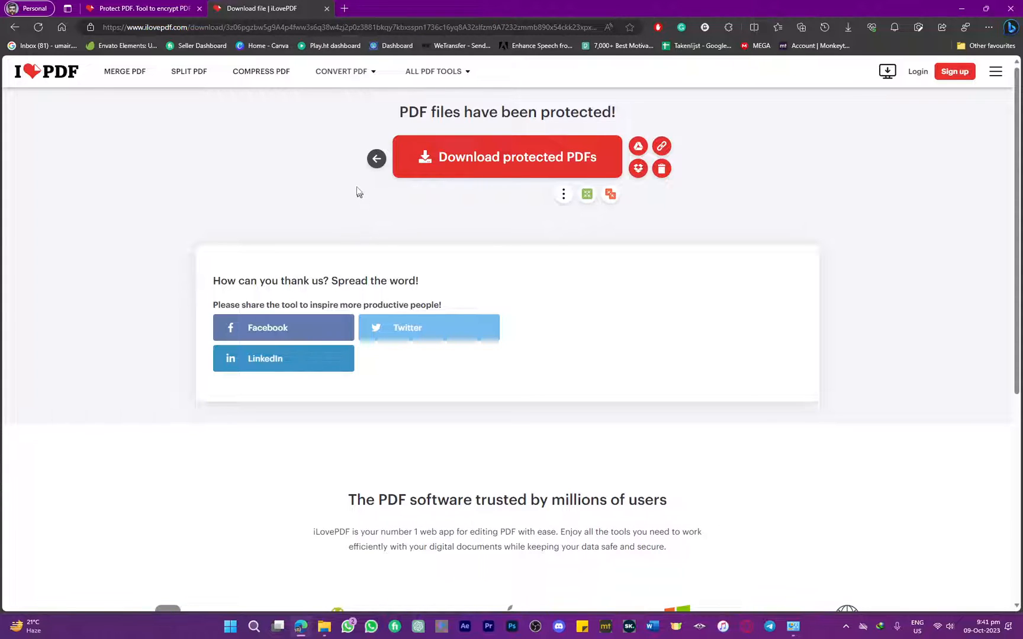